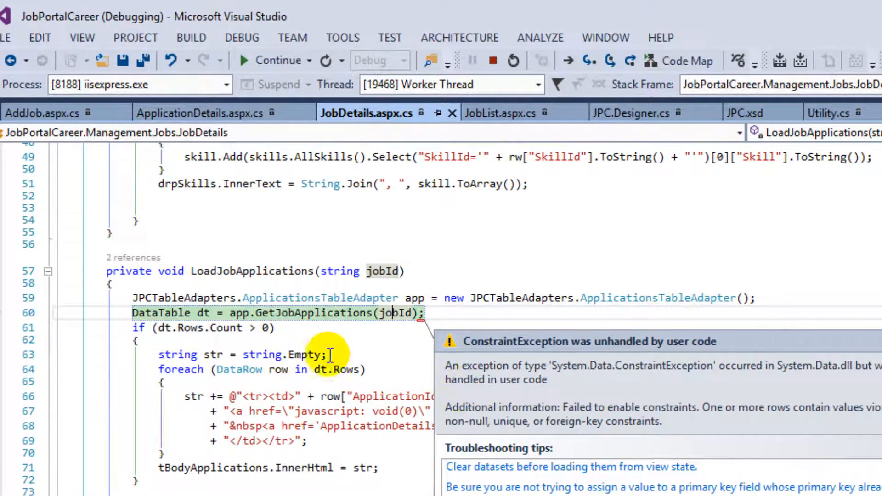
# - Locate the generated GetJobApplications method definition in JPC.Designer.cs via search
pyautogui.click(333, 312)
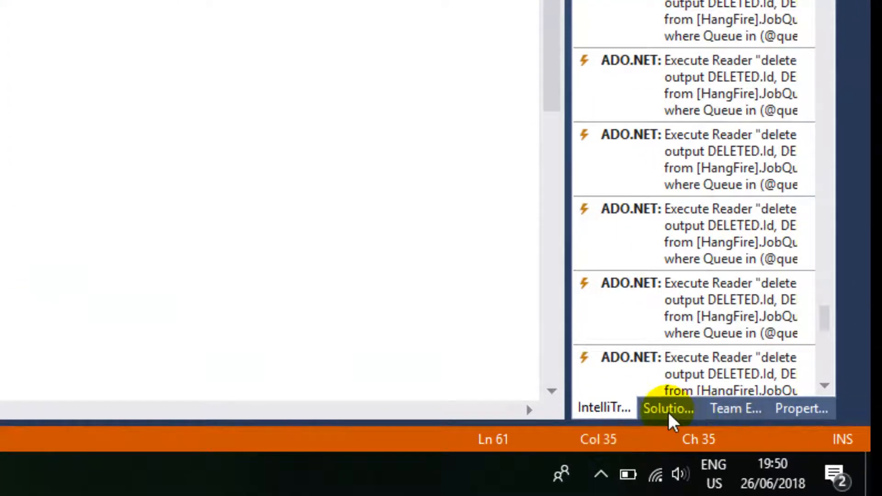
pyautogui.click(668, 408)
pyautogui.write('GetJobApplications')
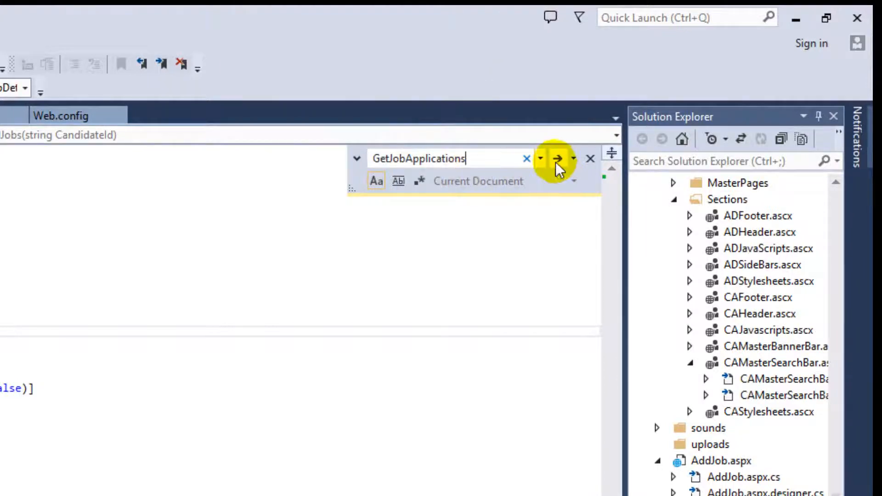
pyautogui.click(557, 158)
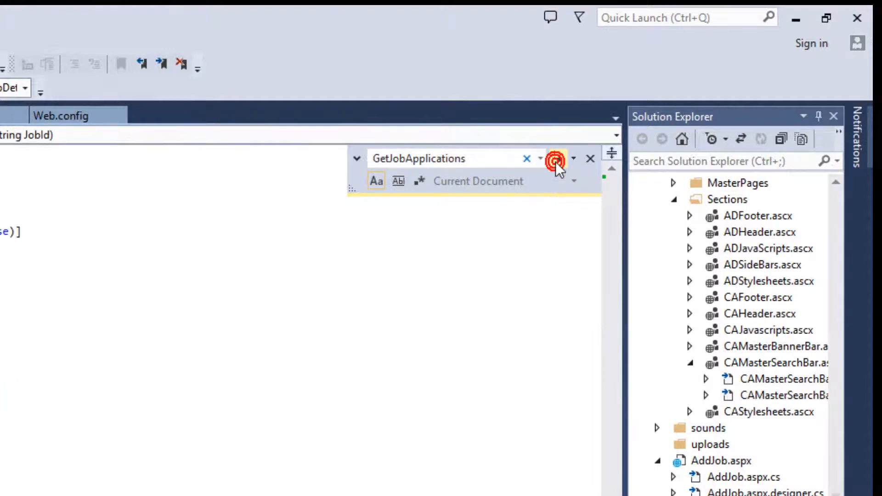
pyautogui.click(553, 158)
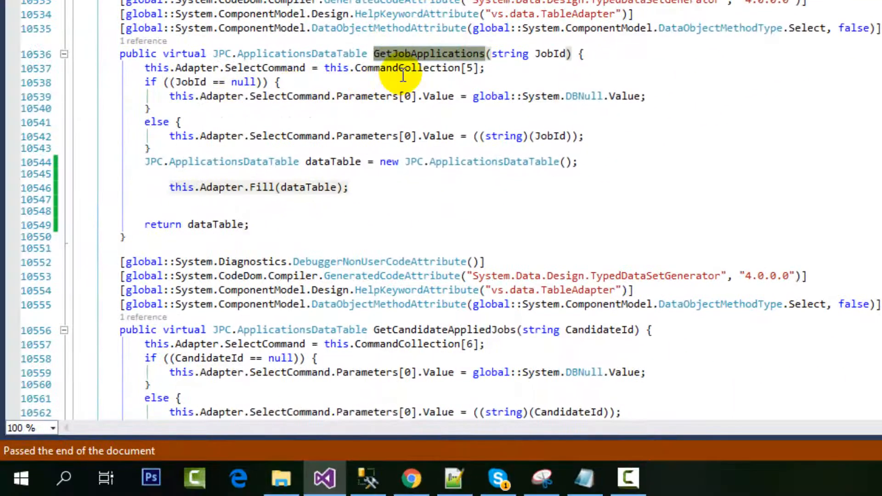
pyautogui.moveTo(430, 55)
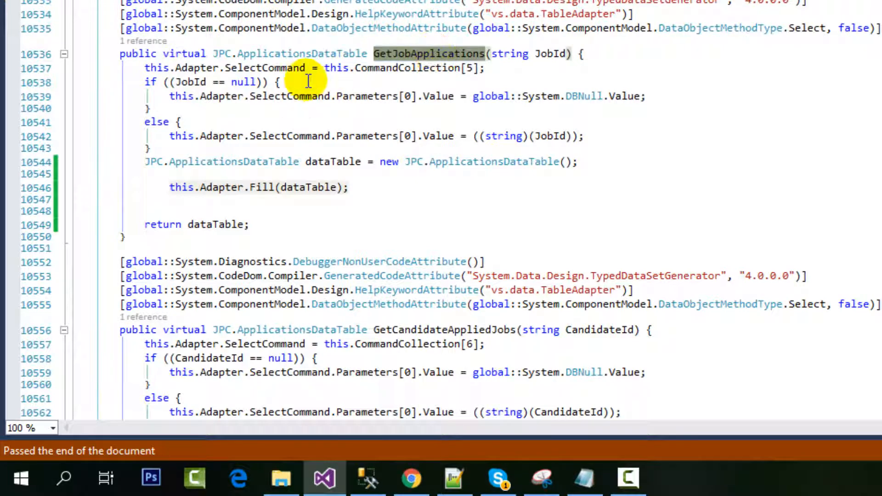
# - Wrap this.Adapter.Fill(dataTable) in a try block with an empty catch (Exception ex)
pyautogui.scroll(-3)
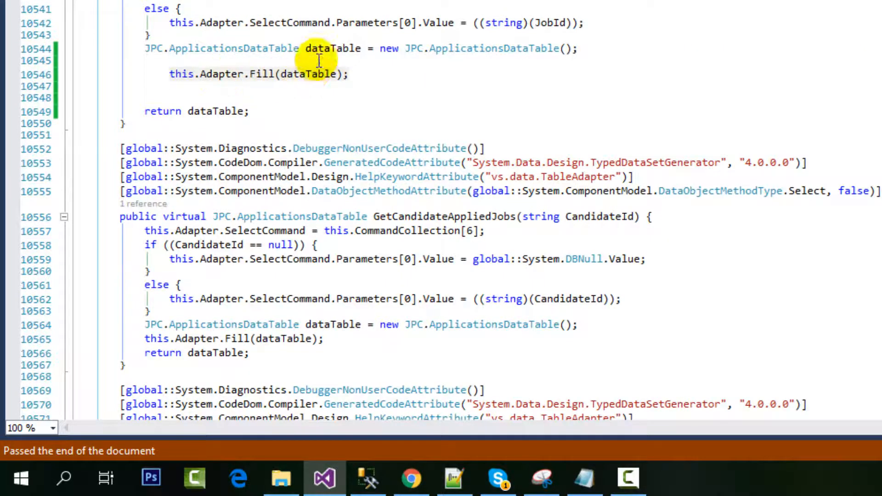
pyautogui.click(316, 60)
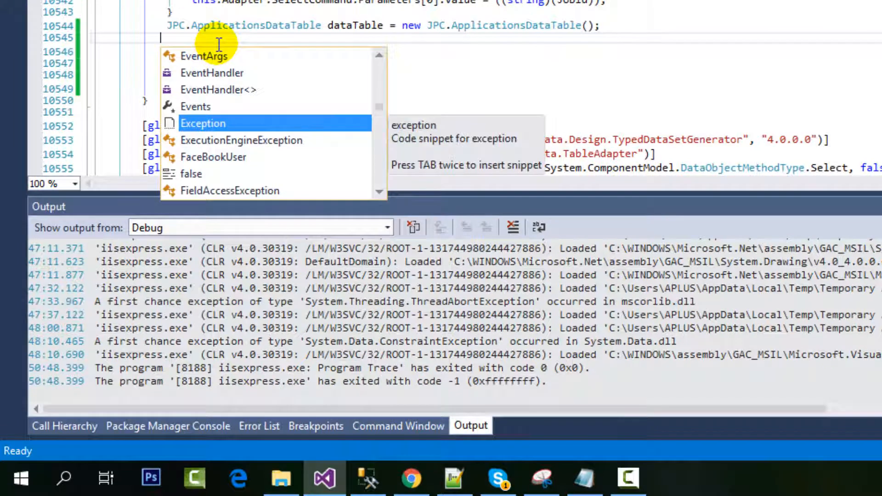
pyautogui.write('try {')
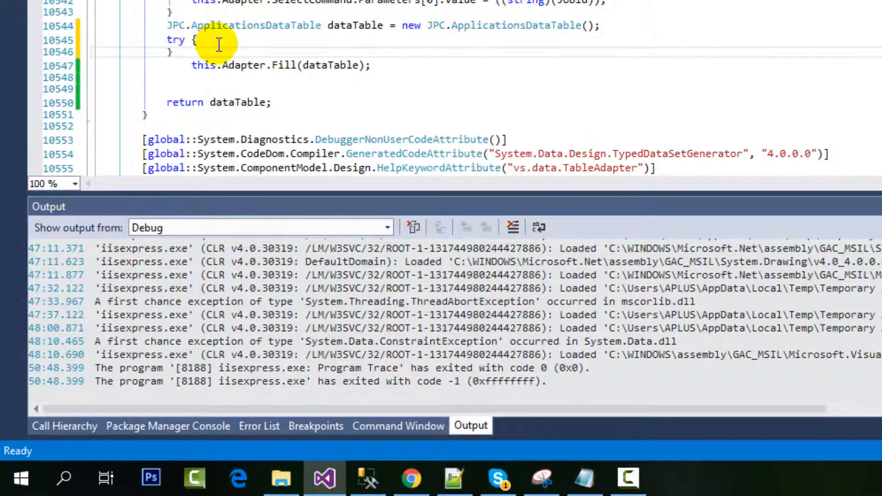
pyautogui.write('catch(')
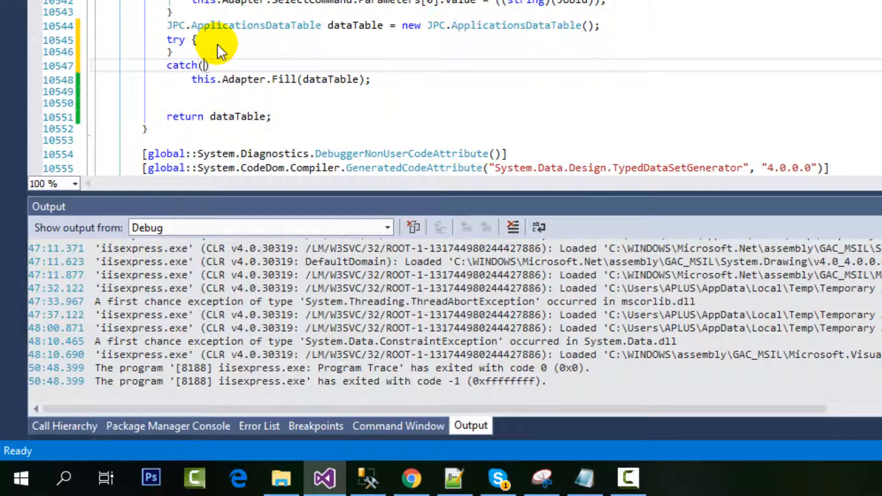
pyautogui.write('Exception ex')
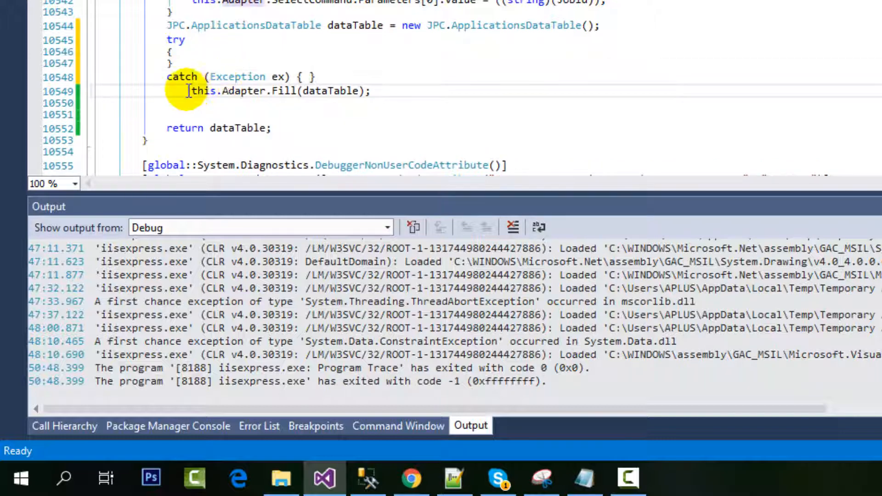
pyautogui.moveTo(190, 91); pyautogui.dragTo(368, 91)
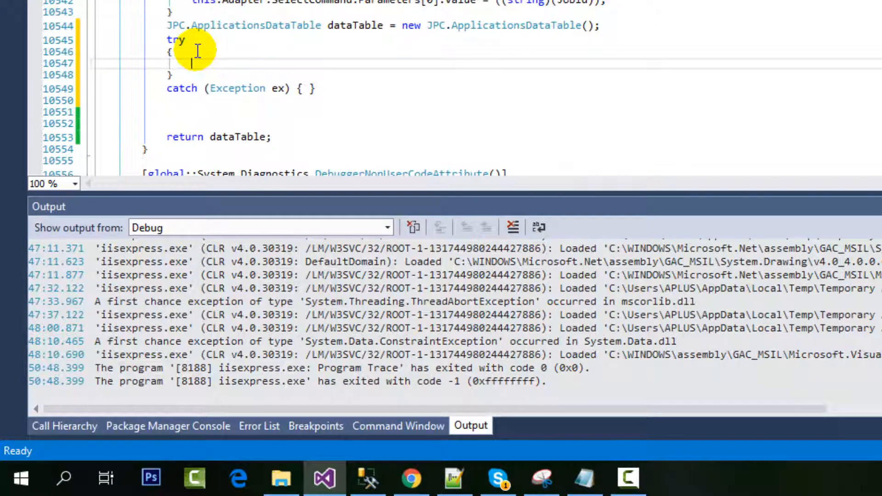
pyautogui.write('this.Adapter.Fill(dataTable);')
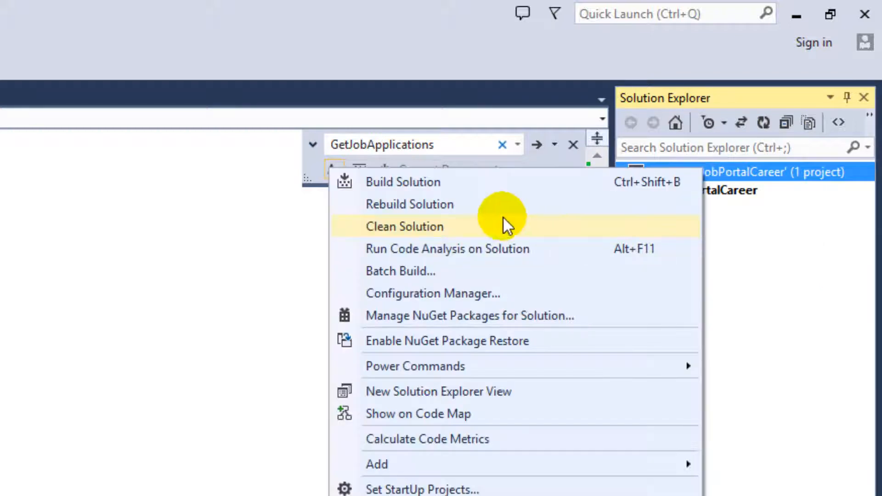
# - Rebuild the solution and launch the web app in Google Chrome
pyautogui.click(404, 226)
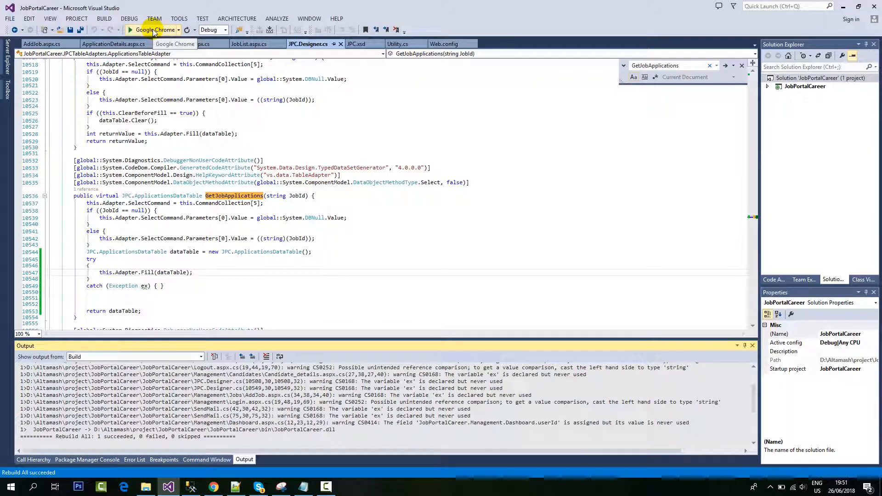
pyautogui.click(143, 29)
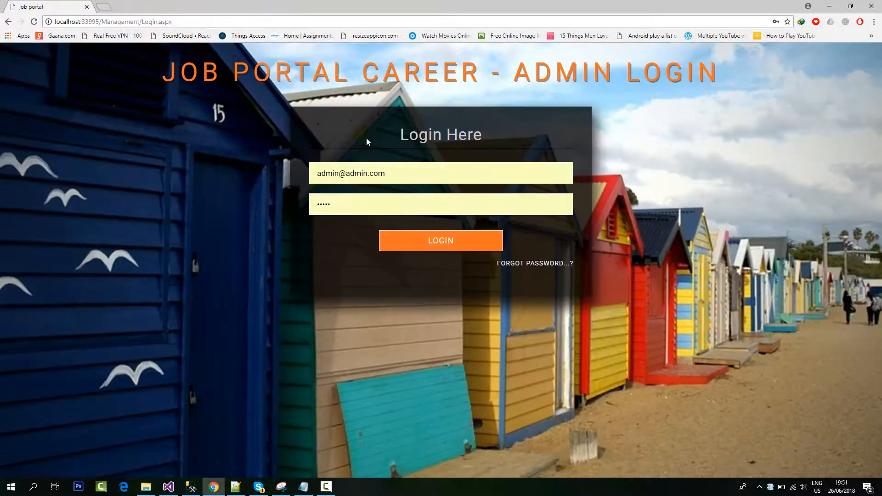
# - Log in as admin, open the IT job's details from Manage Job and view its Applications table
pyautogui.click(441, 241)
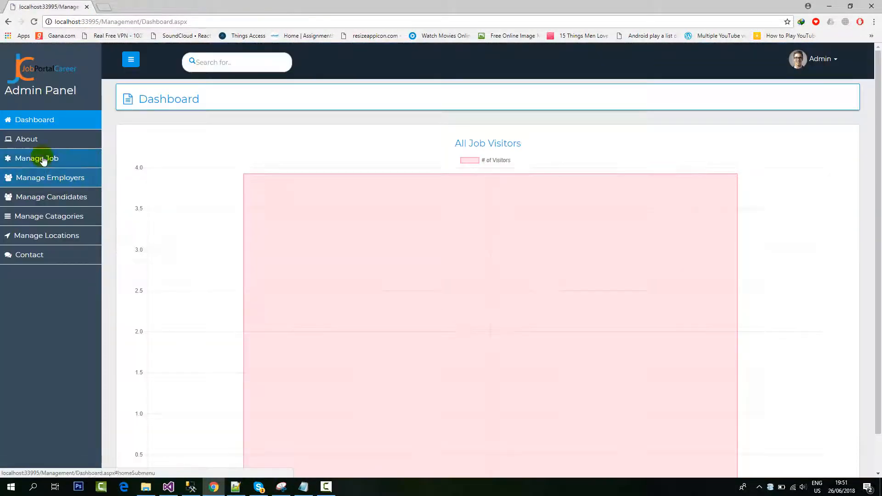
pyautogui.click(50, 177)
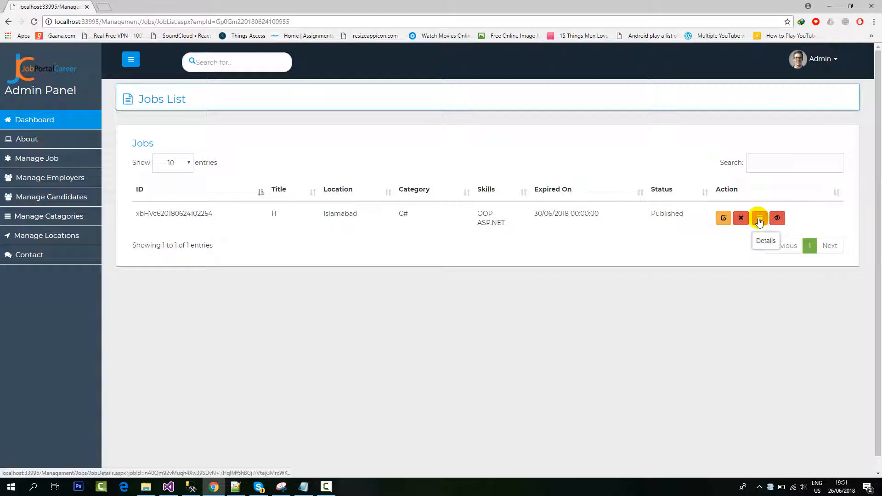
pyautogui.click(759, 219)
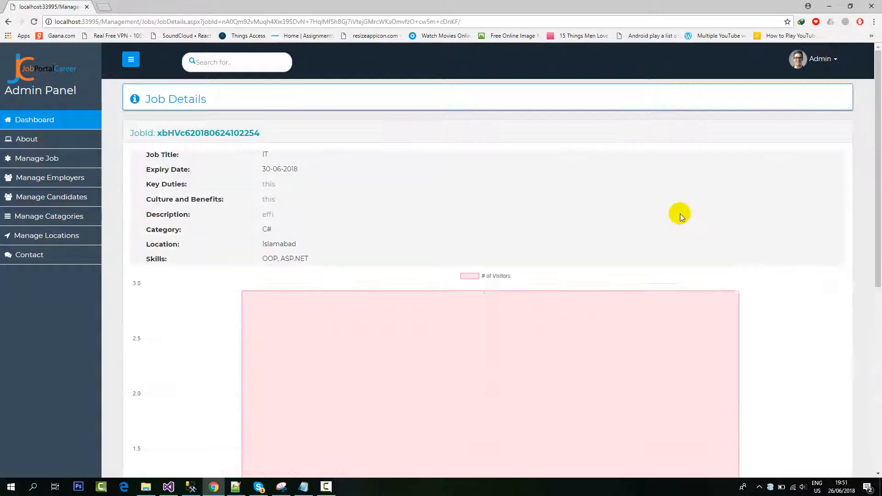
pyautogui.moveTo(397, 178)
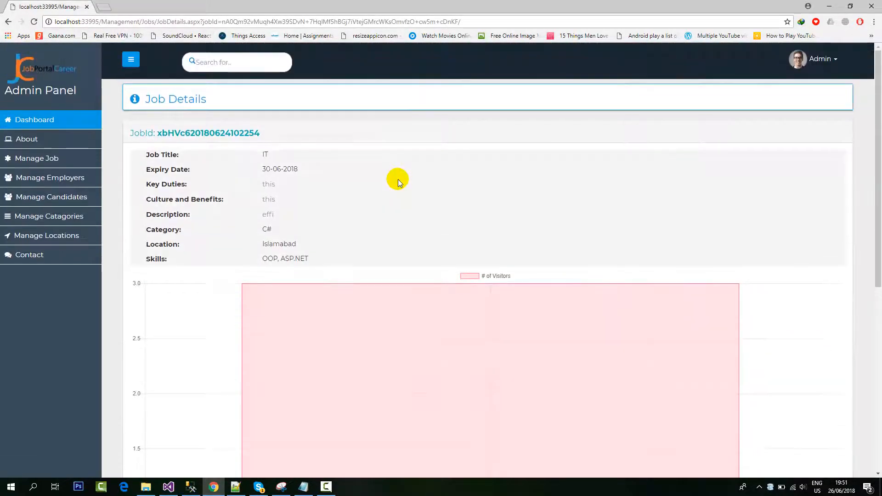
pyautogui.scroll(-3)
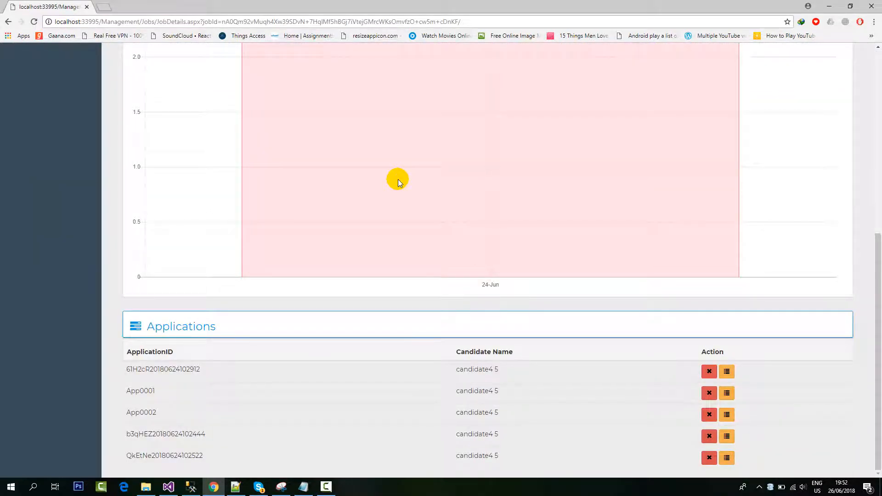
pyautogui.moveTo(395, 183)
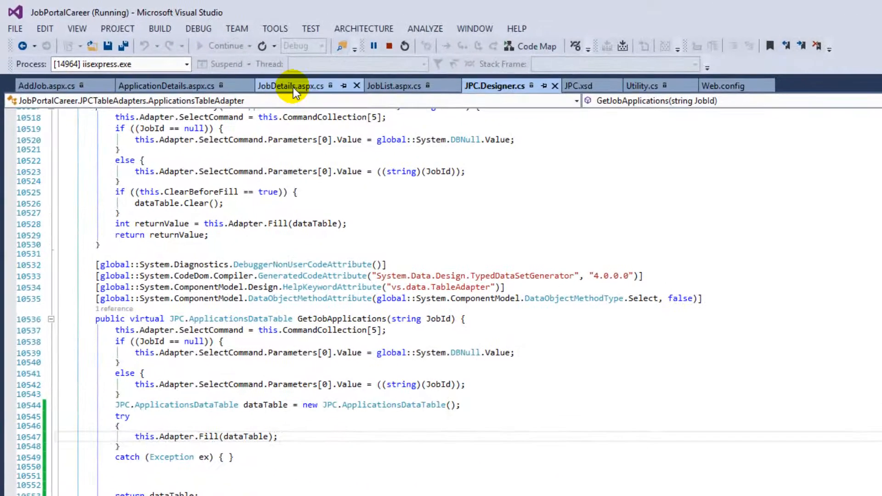
# - Add a breakpoint on the row-count check in LoadJobApplications and pause the app there
pyautogui.click(286, 87)
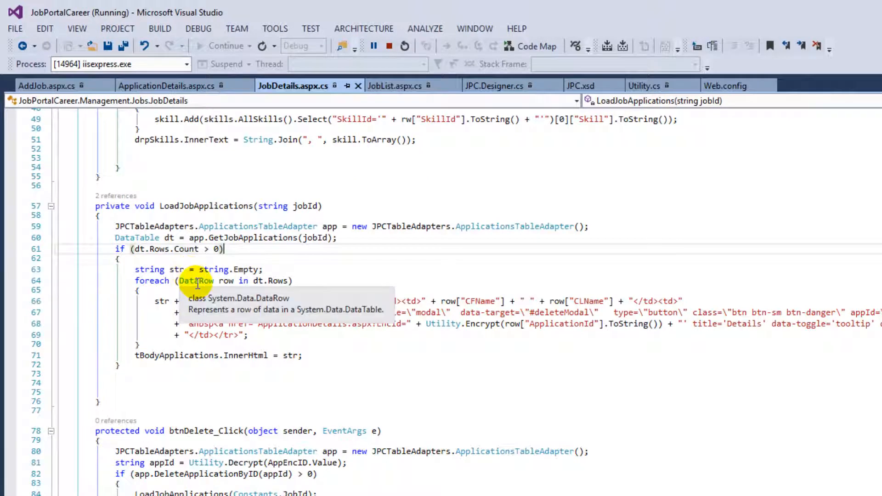
pyautogui.moveTo(10, 247)
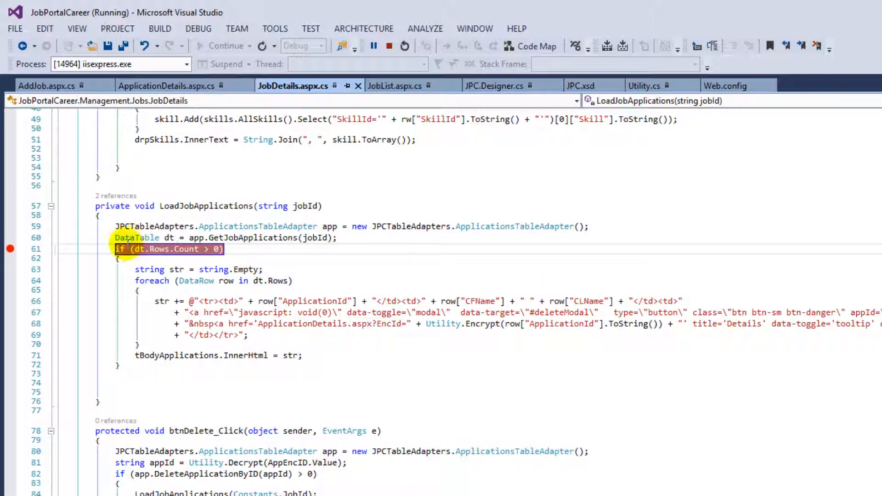
pyautogui.doubleClick(186, 250)
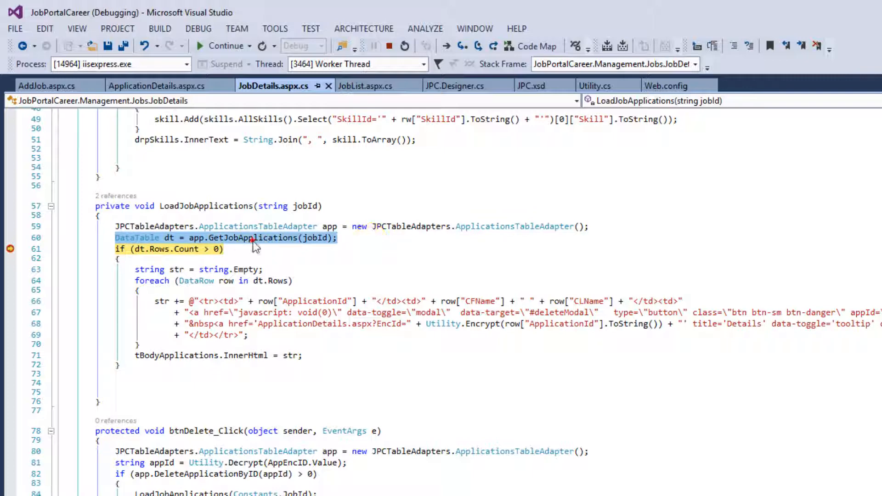
pyautogui.click(77, 28)
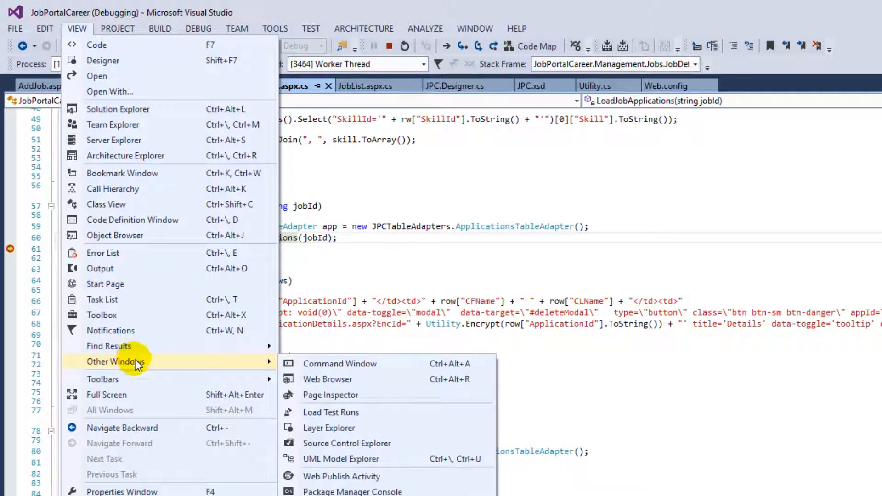
pyautogui.moveTo(313, 368)
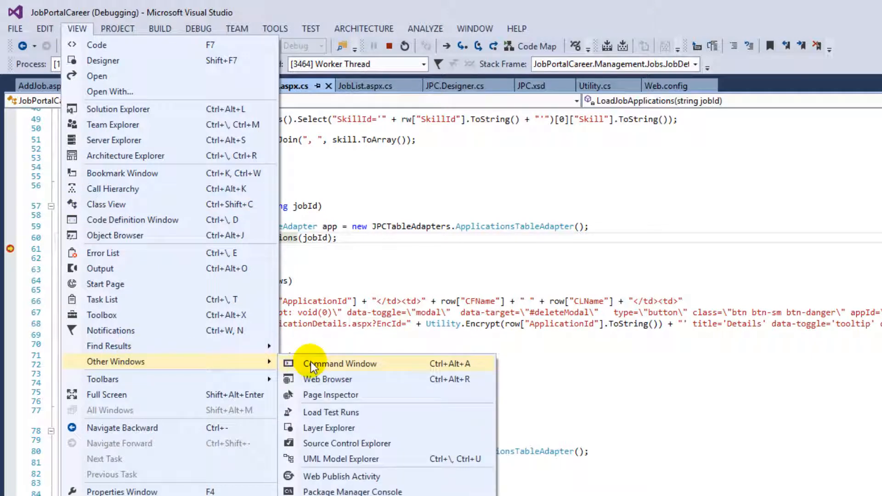
# - Evaluate dt.GetErrors()[0].RowError in the Command Window, revealing ELName disallows DBNull
pyautogui.click(340, 363)
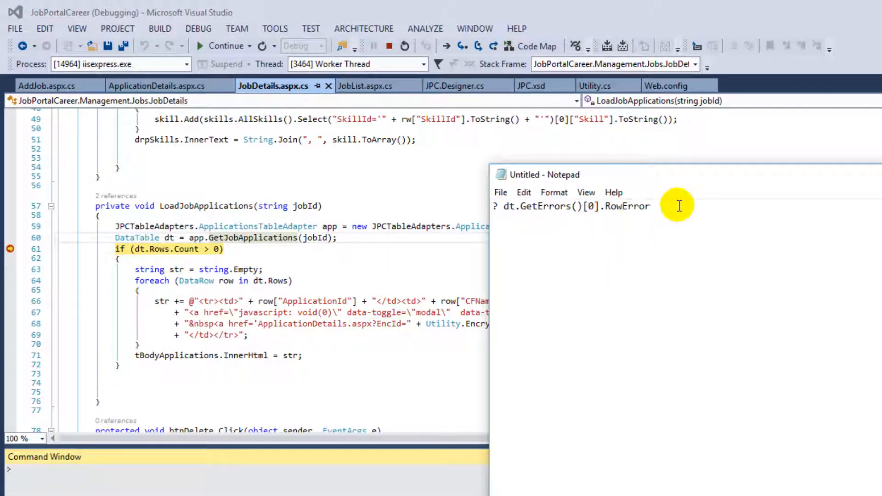
pyautogui.moveTo(512, 208)
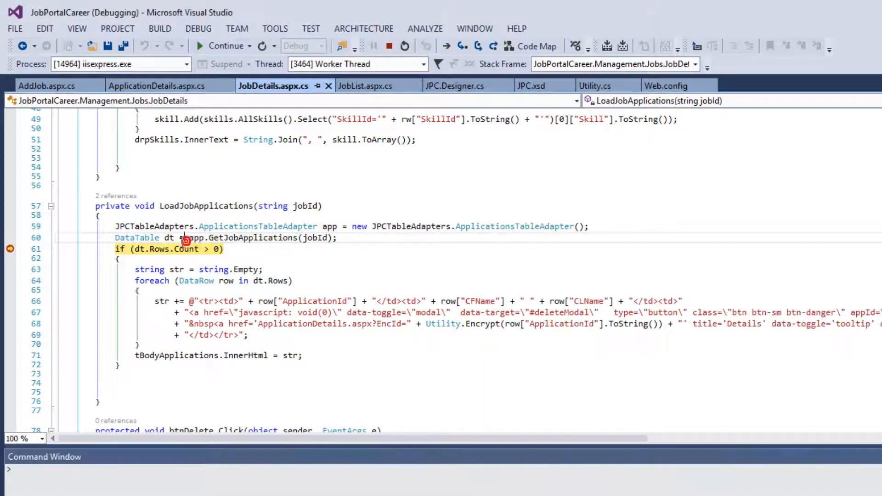
pyautogui.doubleClick(169, 237)
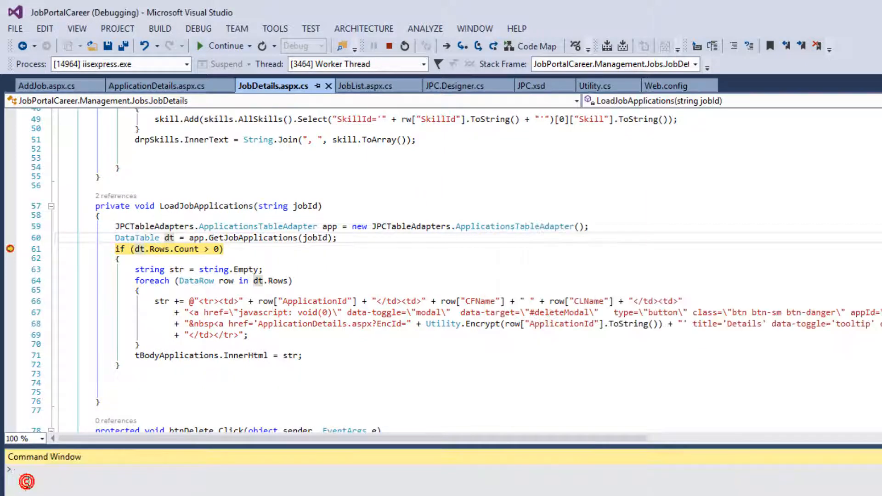
pyautogui.write('dt.GetErrors()[0].RowError')
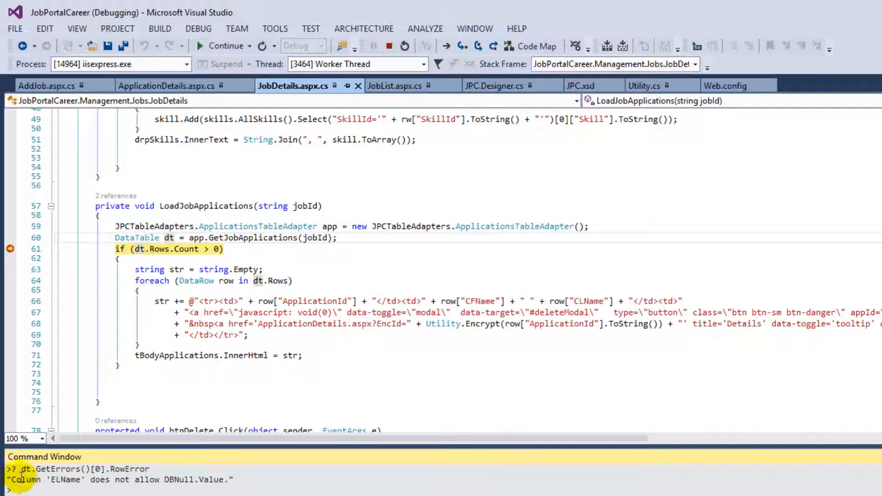
pyautogui.moveTo(54, 479)
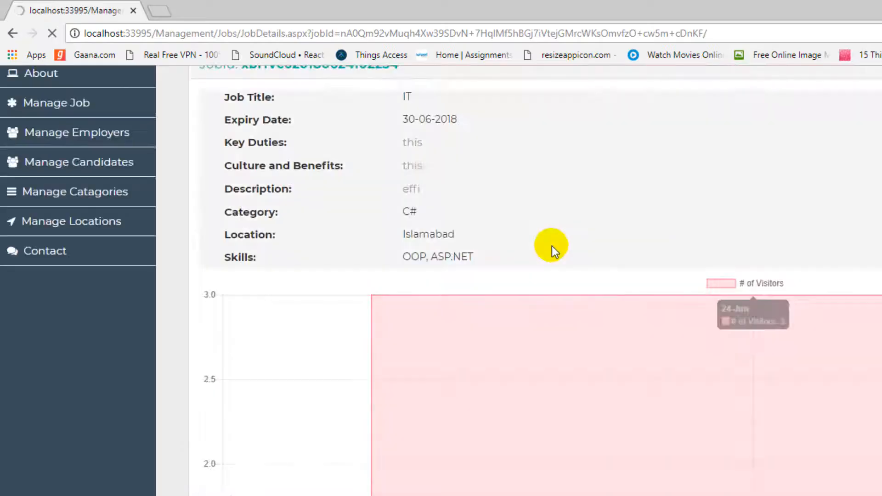
pyautogui.scroll(-3)
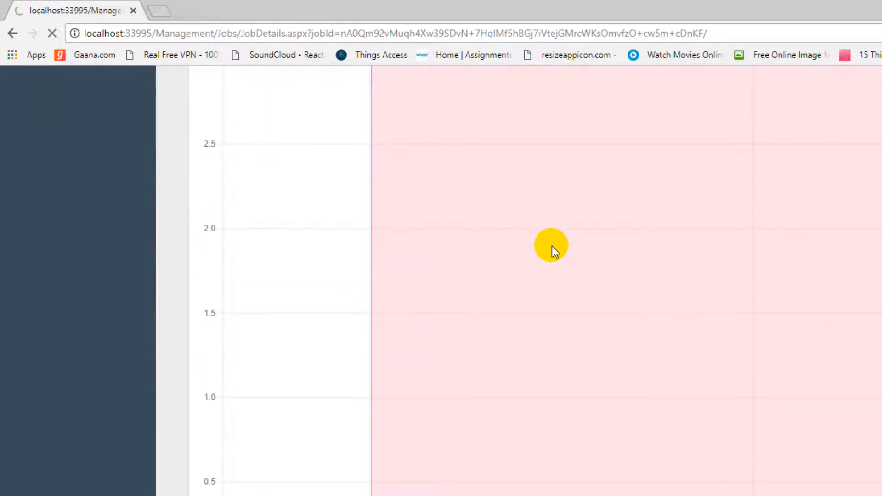
pyautogui.scroll(-3)
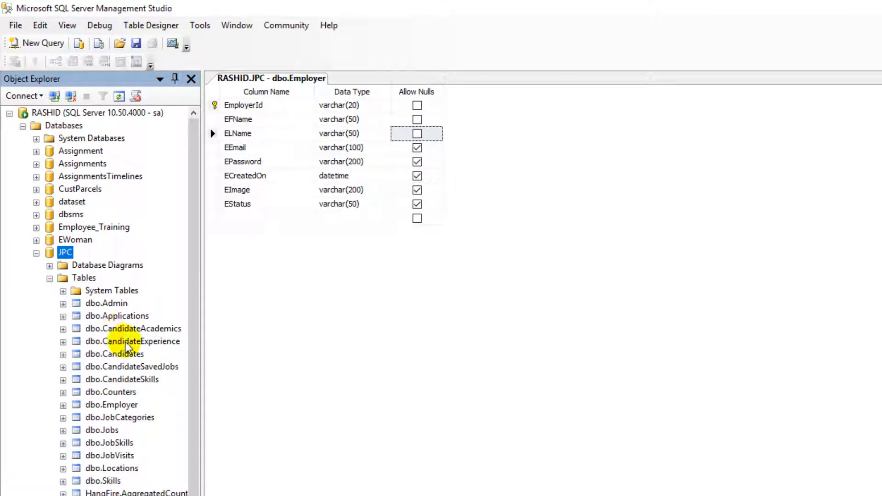
pyautogui.moveTo(132, 421)
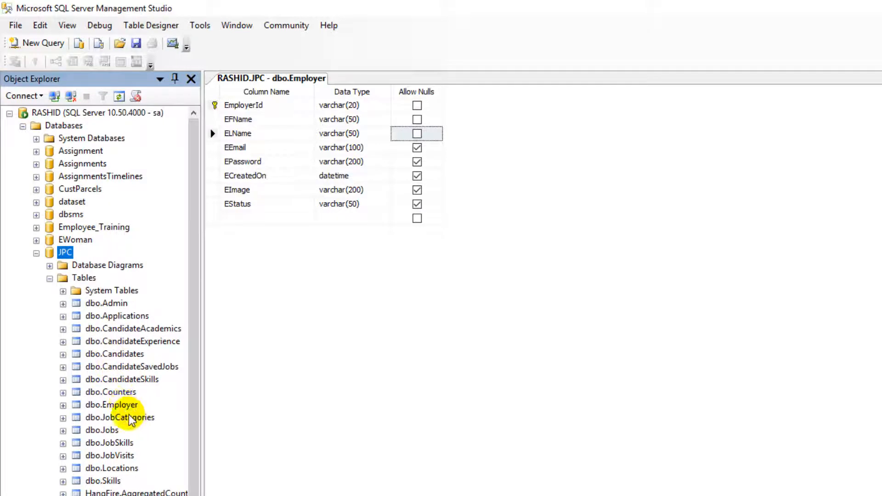
# - Allow nulls for ELName and EFName in the dbo.Employer design and save the table
pyautogui.click(61, 404)
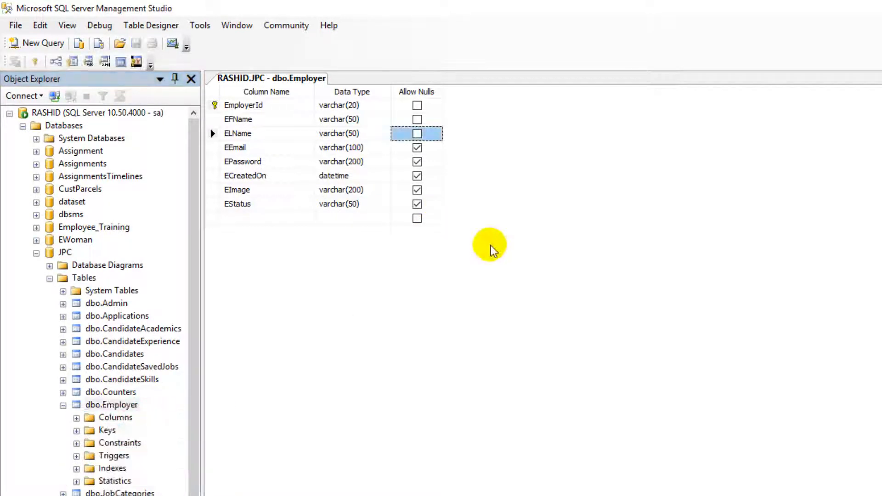
pyautogui.click(417, 119)
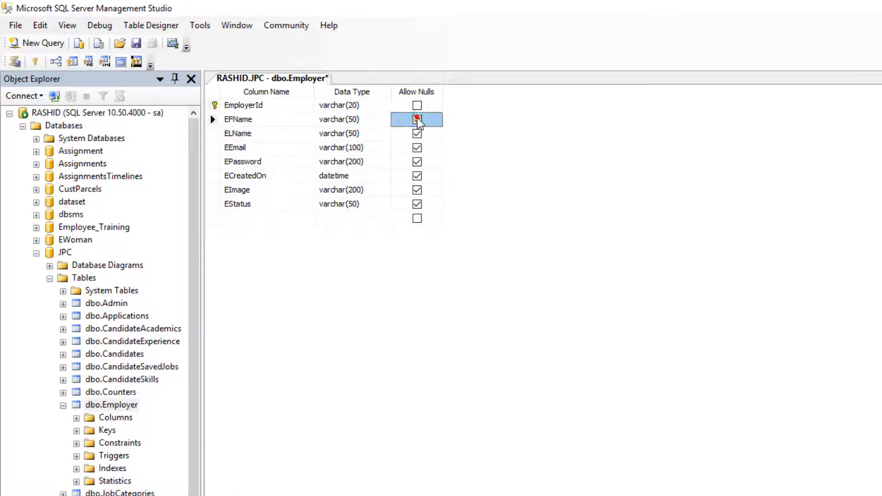
pyautogui.click(417, 119)
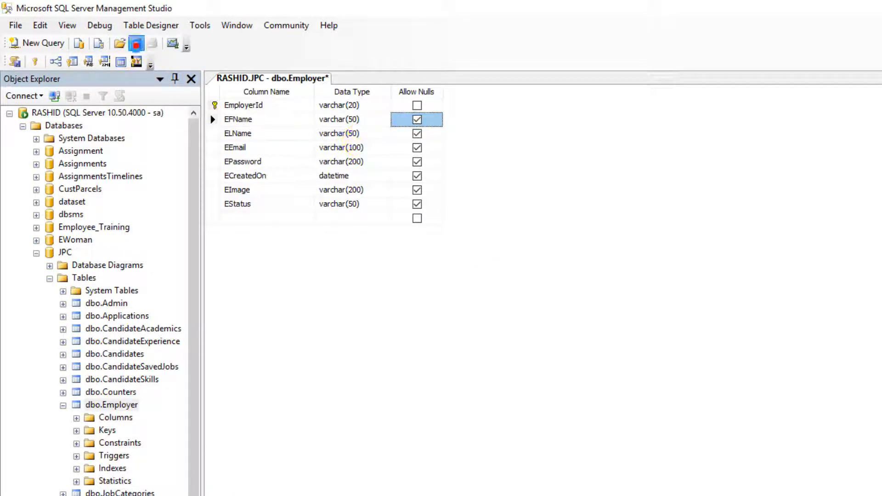
pyautogui.press('Ctrl+S')
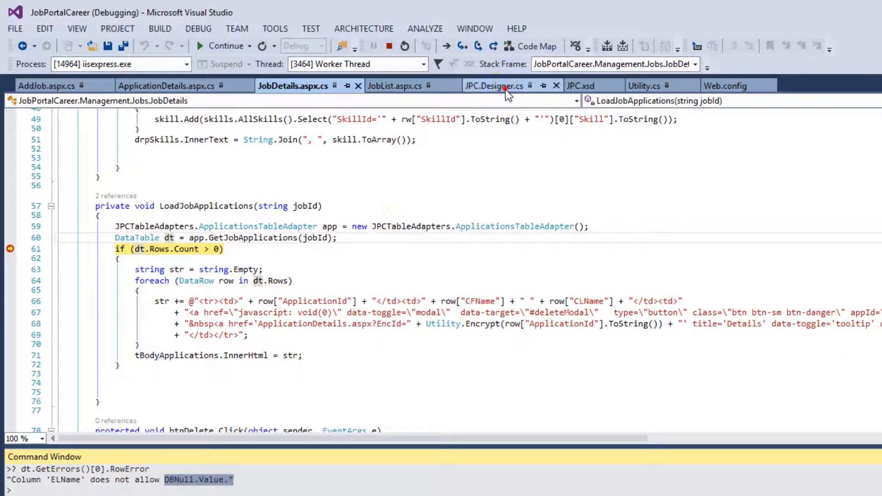
# - Switch back to JPC.Designer.cs showing GetJobApplications with Fill inside try/catch
pyautogui.click(492, 86)
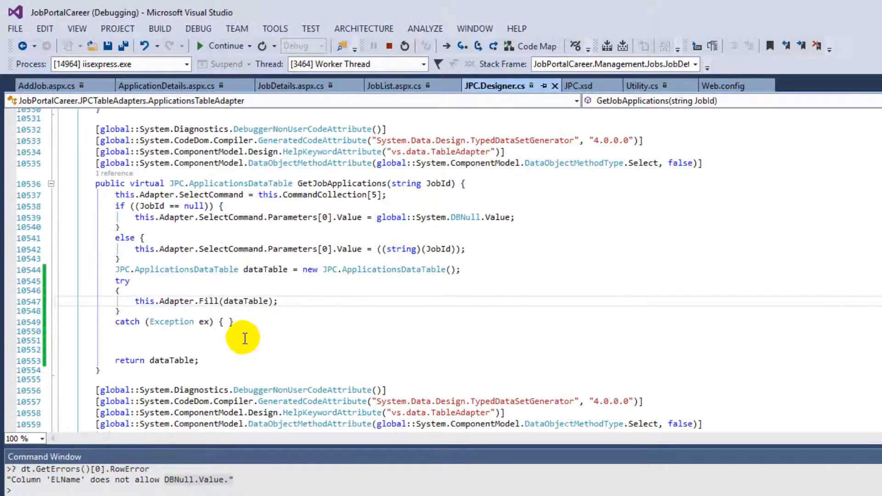
pyautogui.moveTo(171, 321)
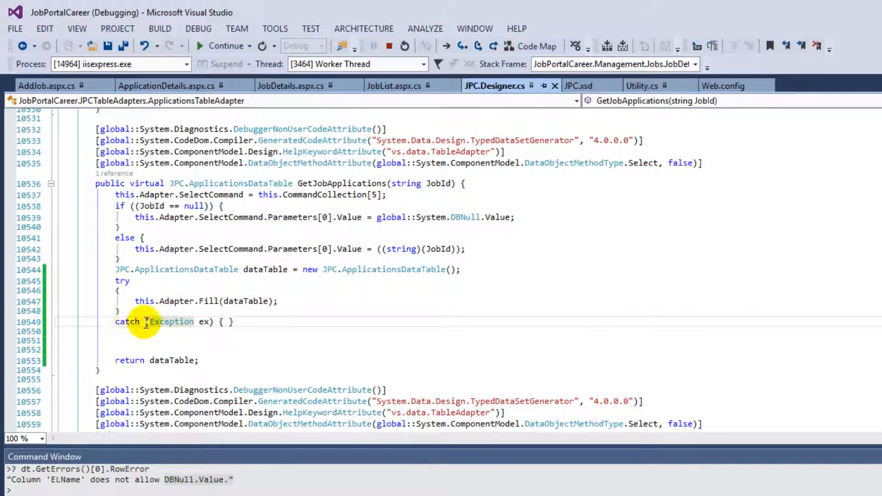
pyautogui.moveTo(241, 322)
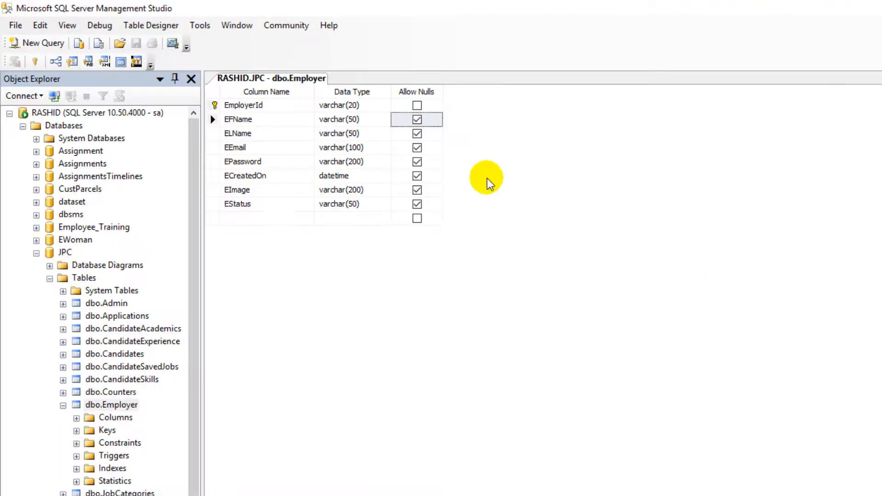
pyautogui.moveTo(435, 151)
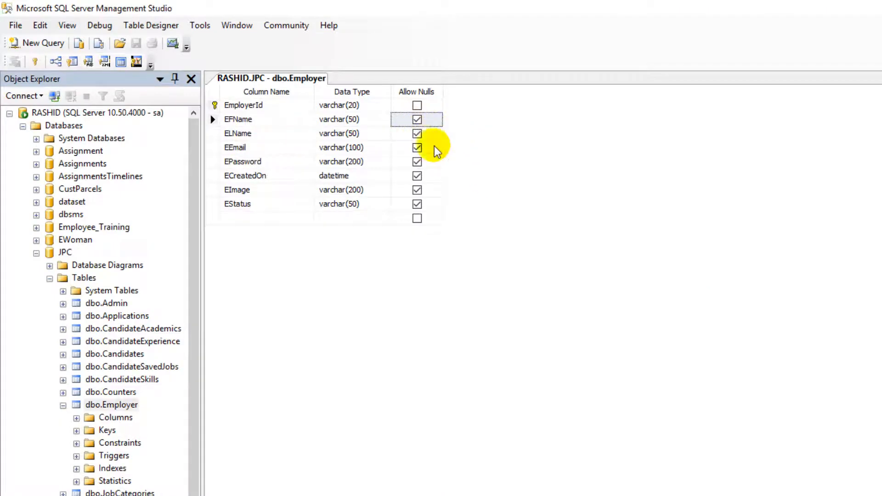